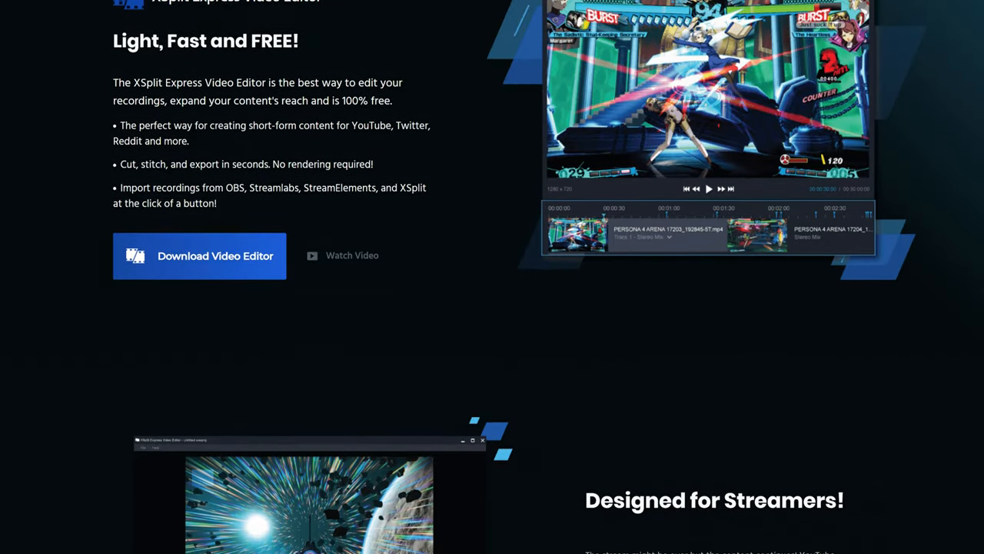
# Step: Scroll the timeline and choose an audio track from the first clip's audio list
pyautogui.scroll(-3)
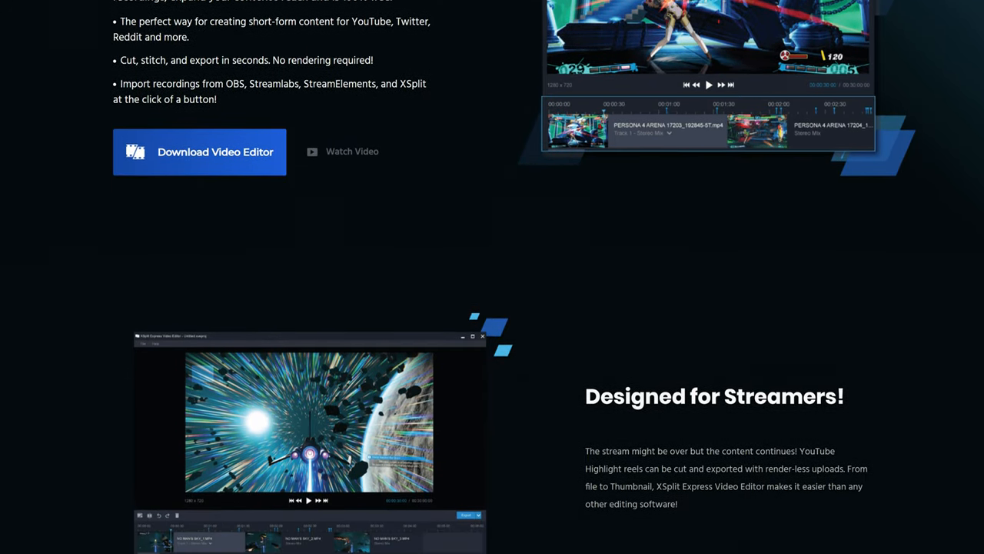
pyautogui.scroll(-3)
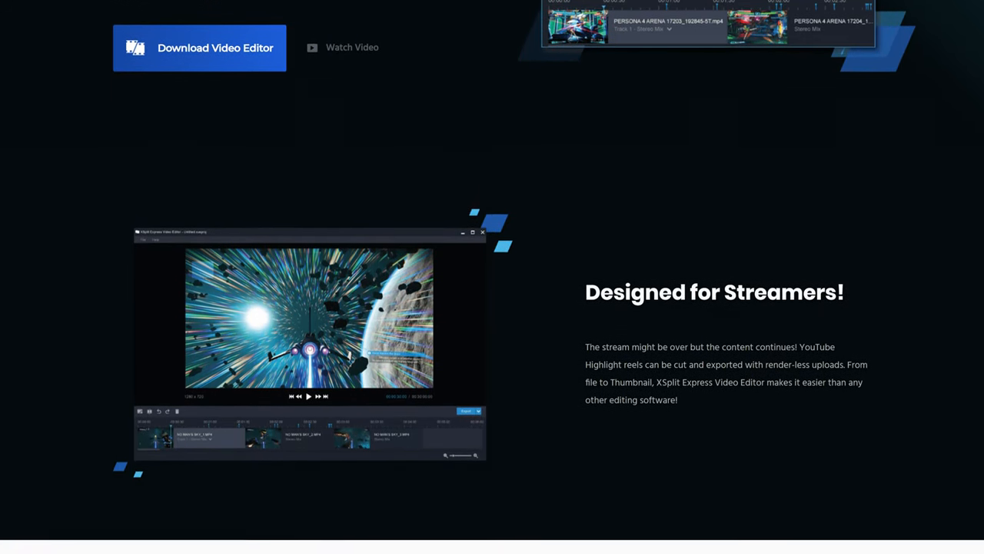
pyautogui.scroll(-3)
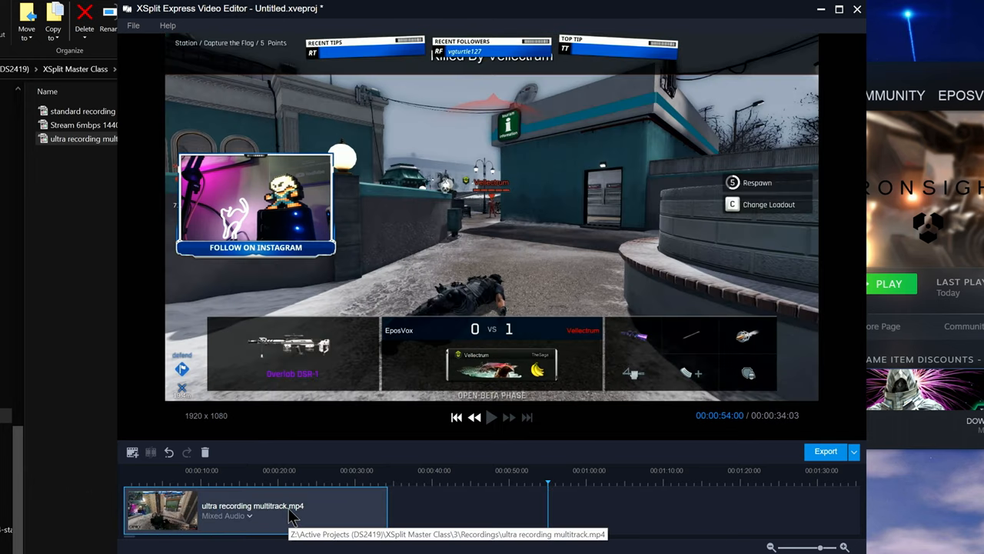
pyautogui.moveTo(279, 505)
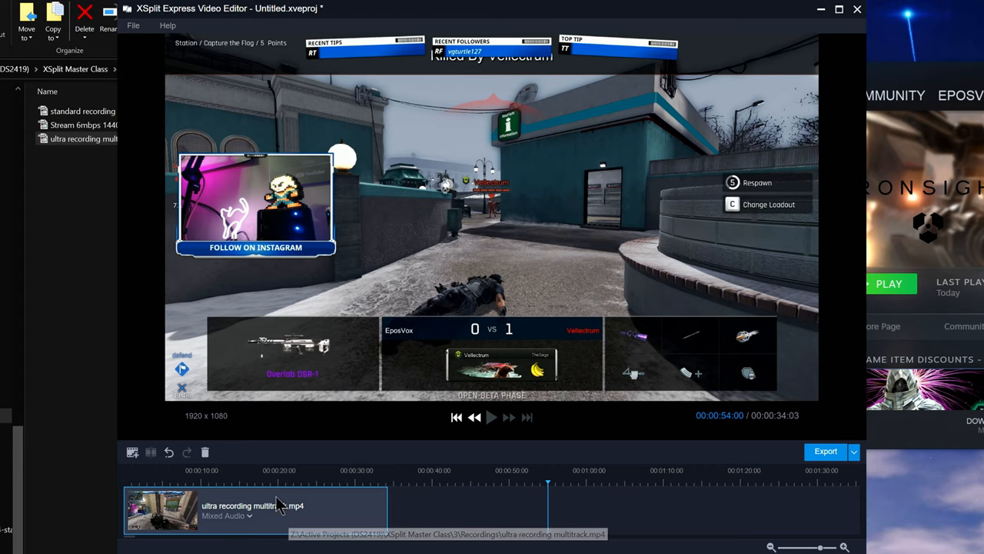
pyautogui.moveTo(84, 137)
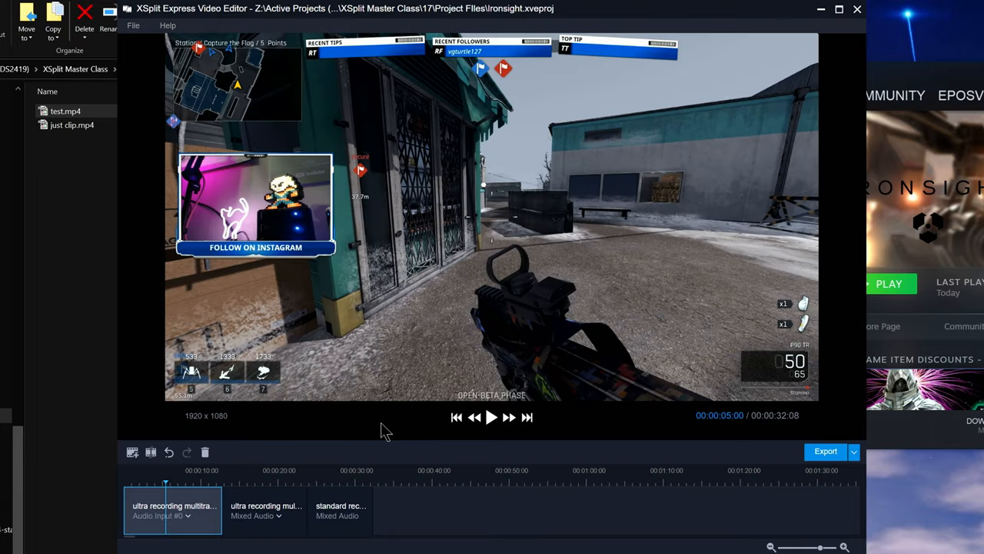
pyautogui.click(187, 515)
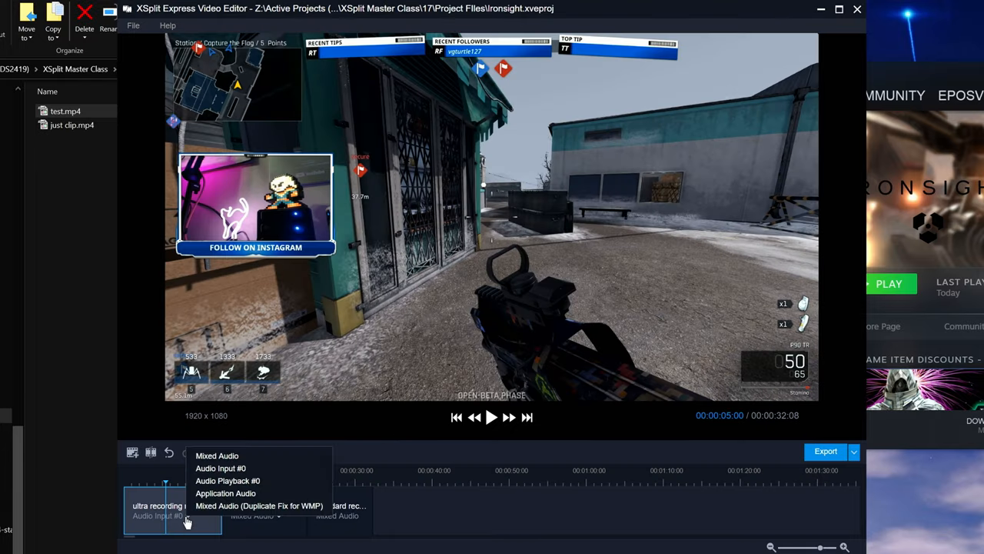
pyautogui.click(216, 455)
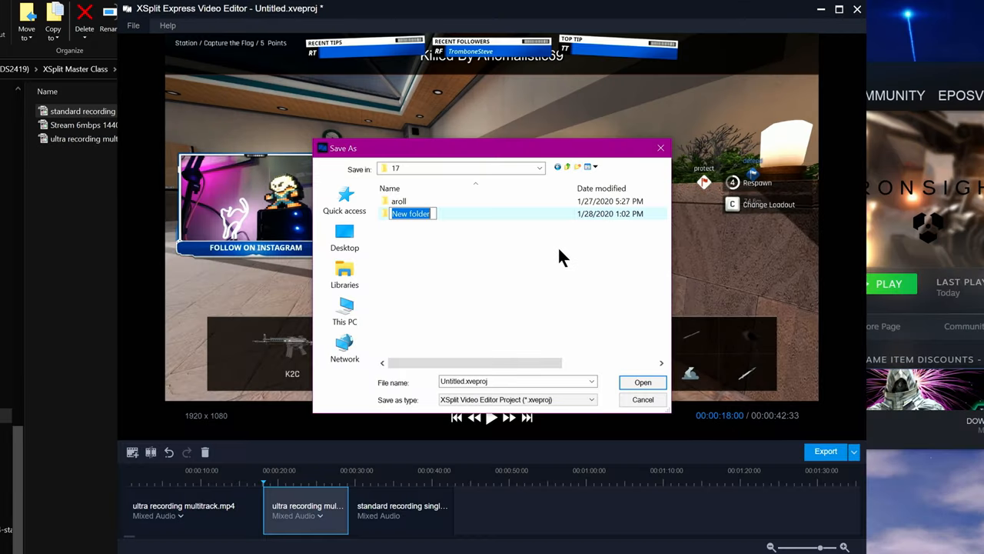
# Step: Create a 'Project Files' folder and save the project inside it as 'Ironsight'
pyautogui.write('Project Fil')
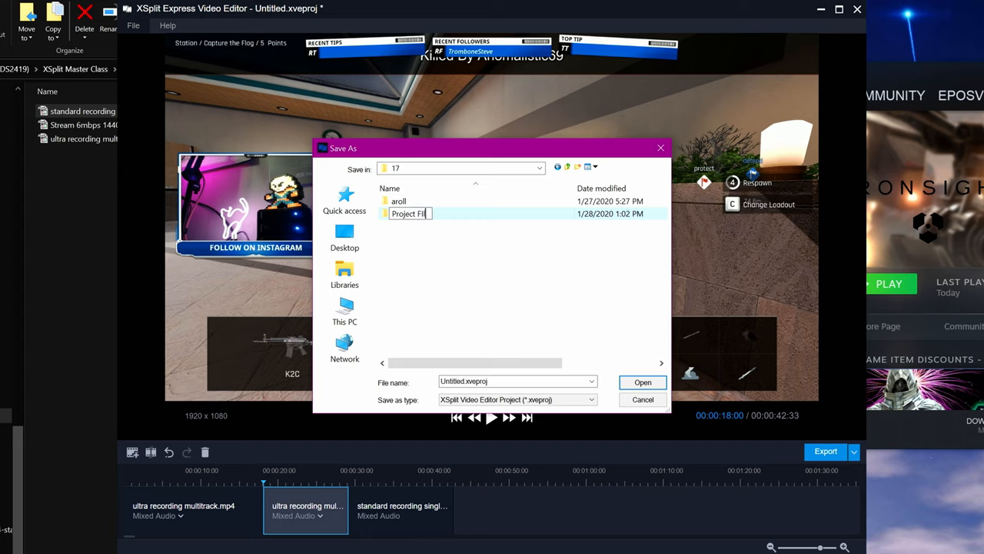
pyautogui.doubleClick(410, 213)
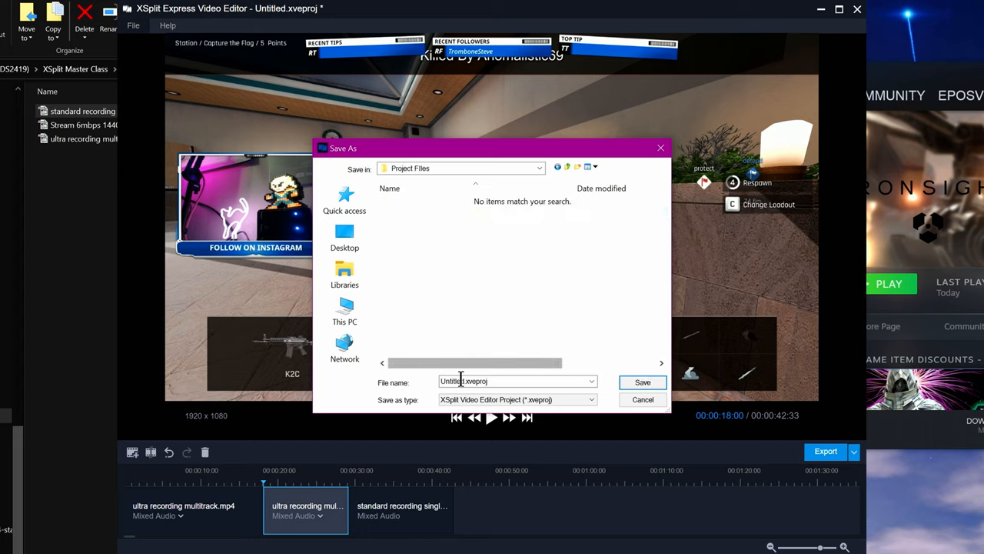
pyautogui.write('Irons')
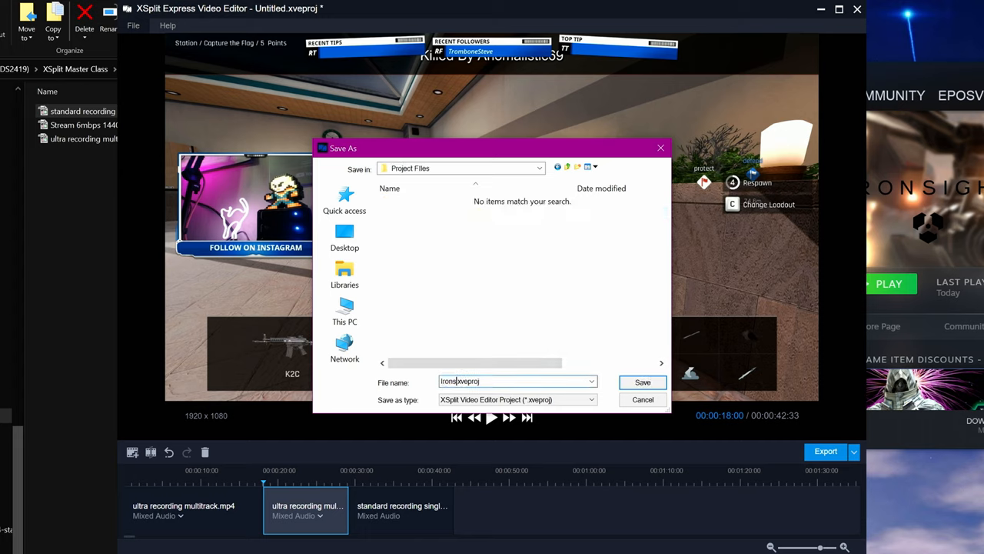
pyautogui.click(642, 383)
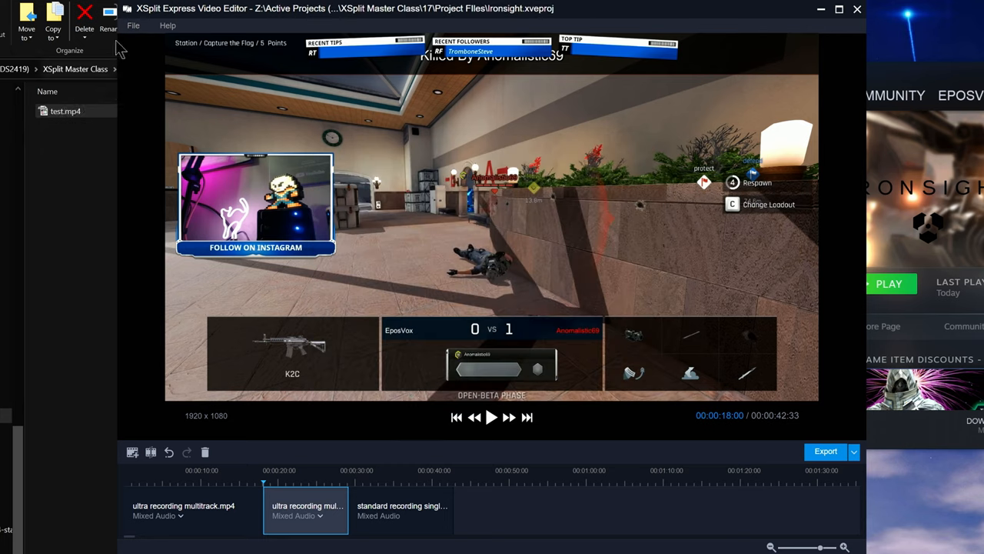
pyautogui.click(133, 26)
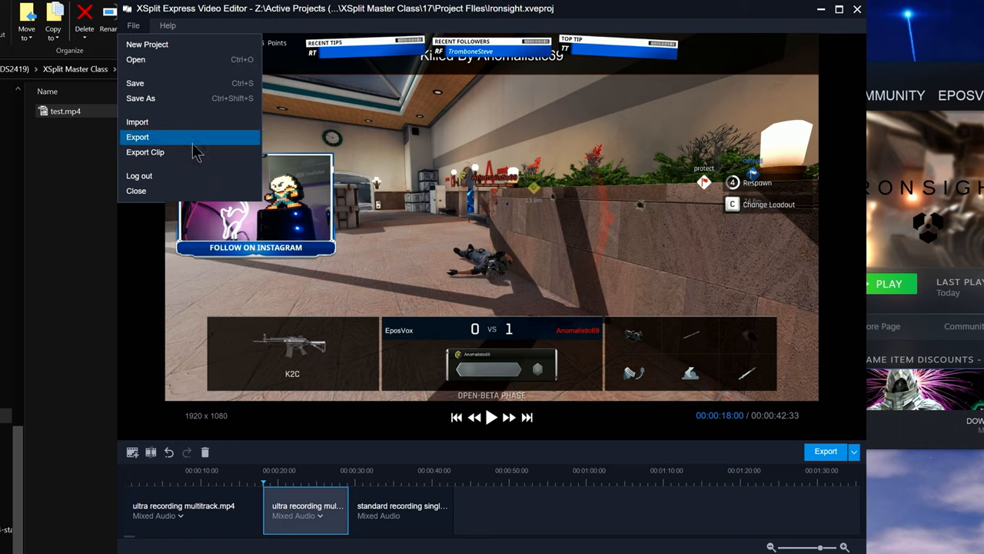
pyautogui.moveTo(373, 16)
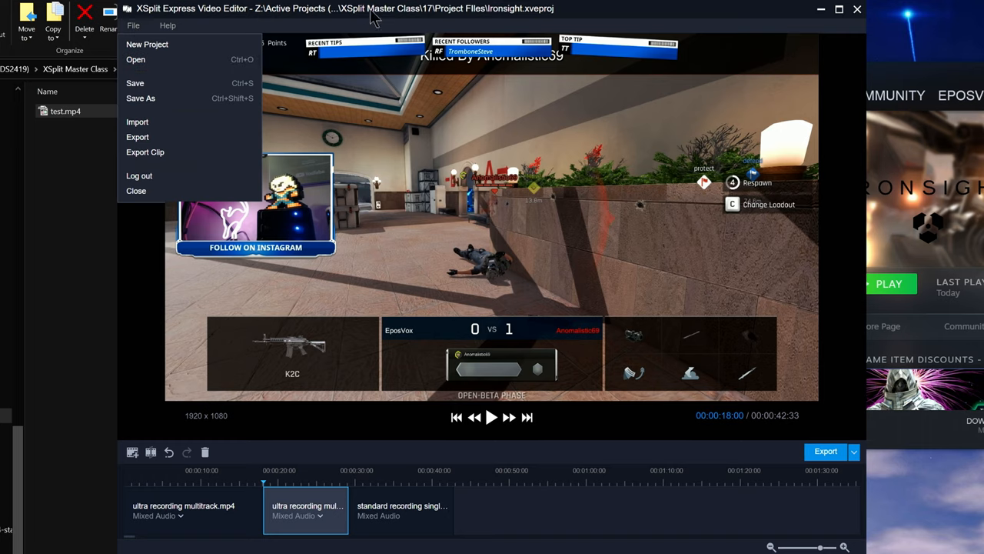
# Step: Play and pause the preview to check the trimmed clips, then select the second clip
pyautogui.click(338, 215)
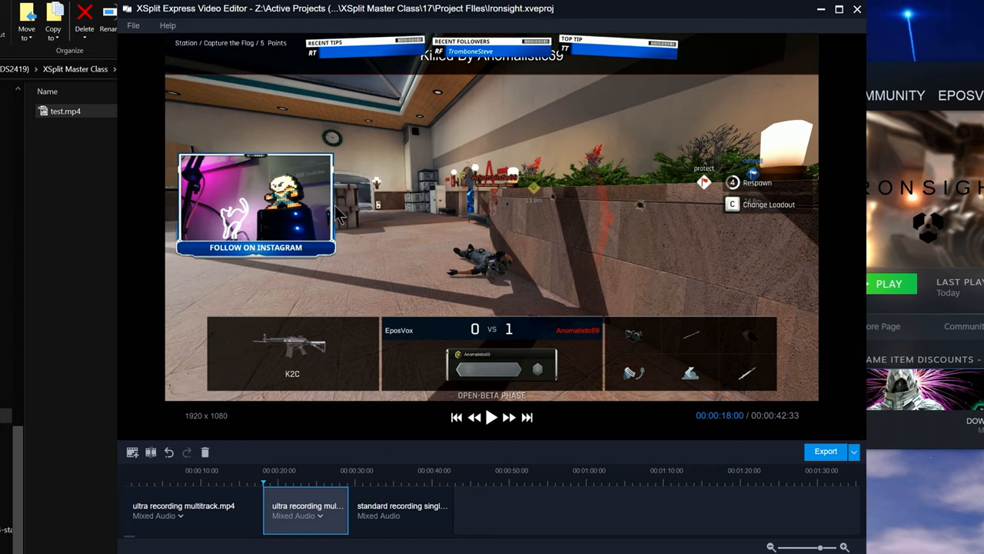
pyautogui.moveTo(285, 438)
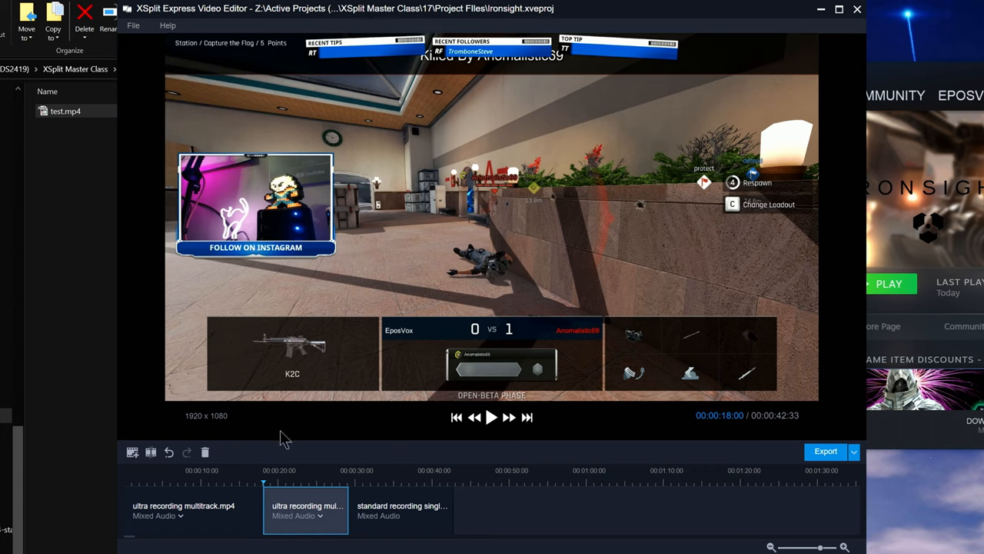
pyautogui.click(492, 417)
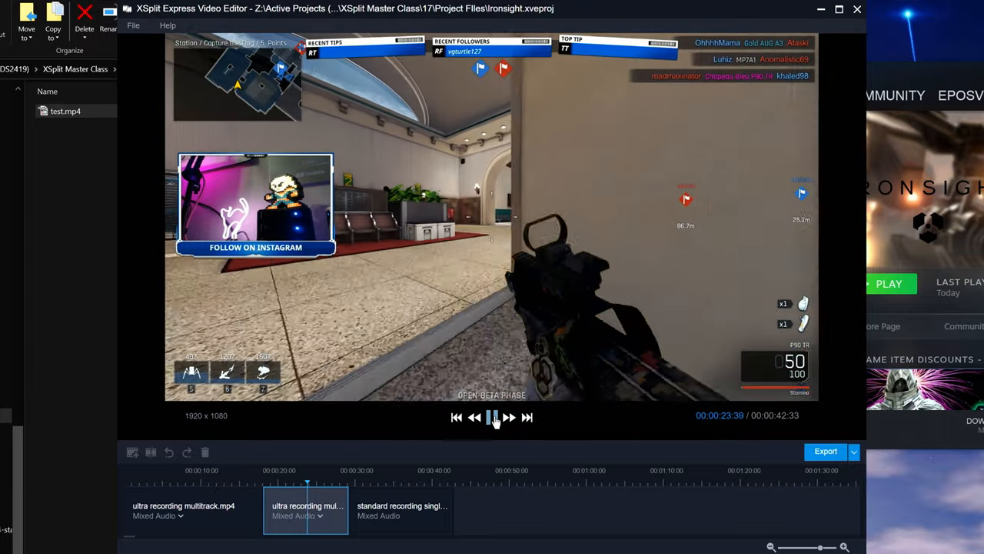
pyautogui.click(492, 417)
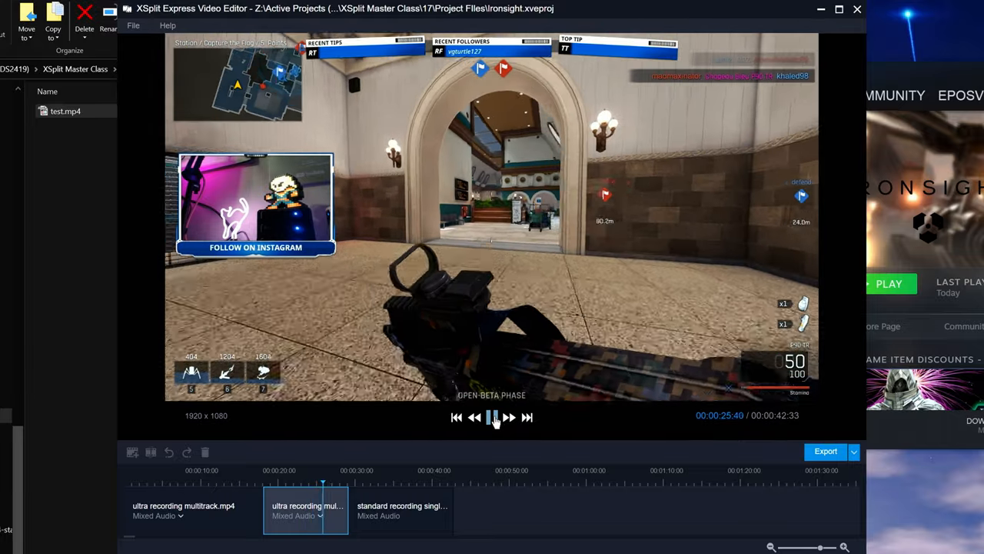
pyautogui.click(493, 417)
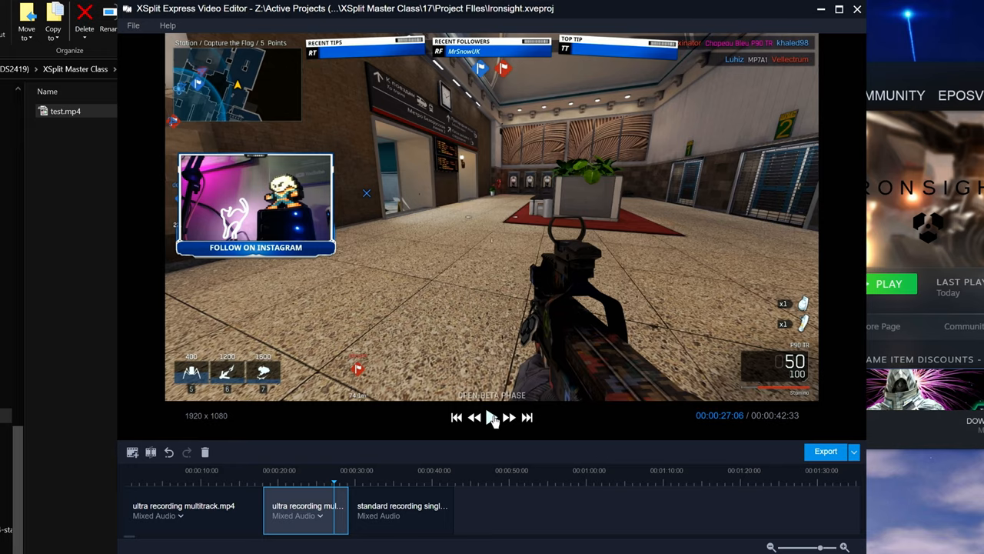
pyautogui.click(492, 417)
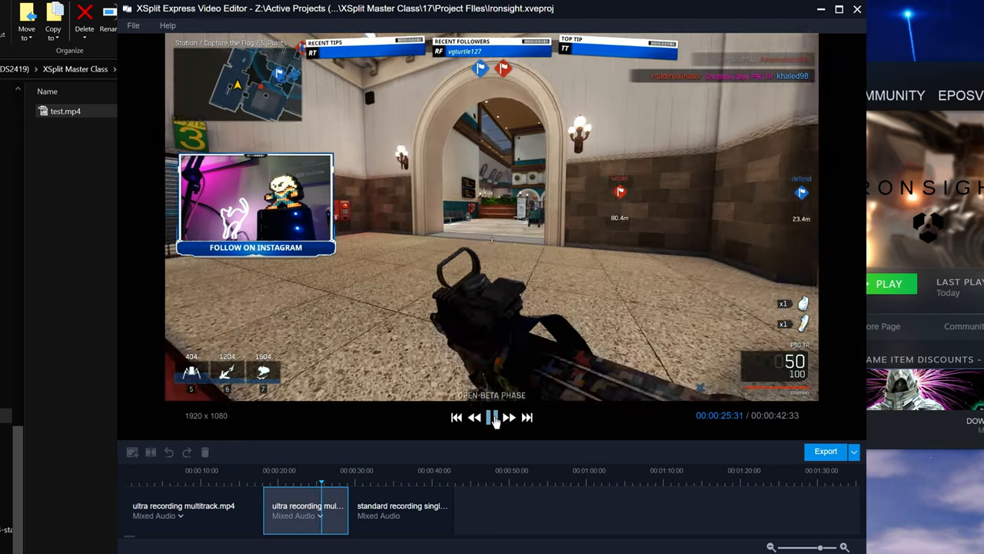
pyautogui.click(492, 417)
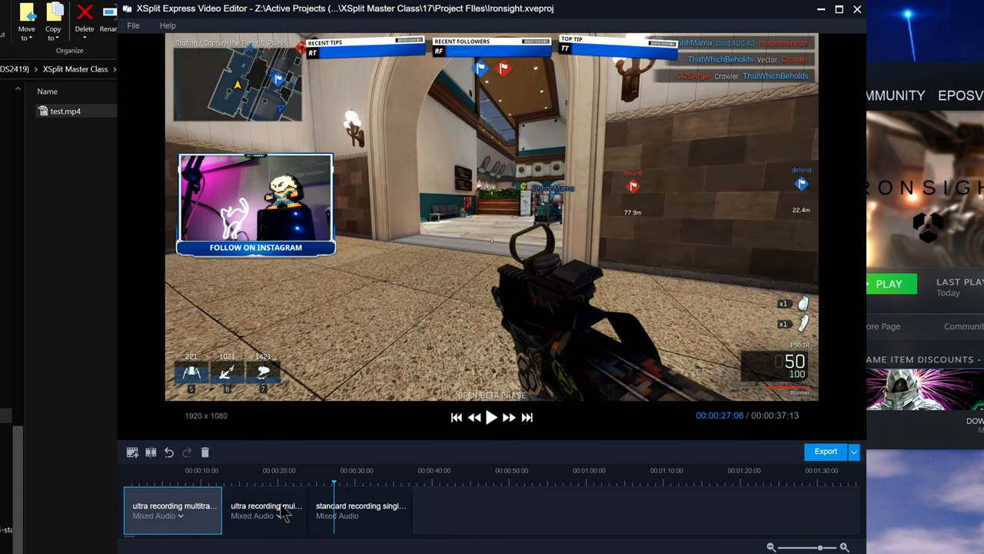
pyautogui.click(344, 509)
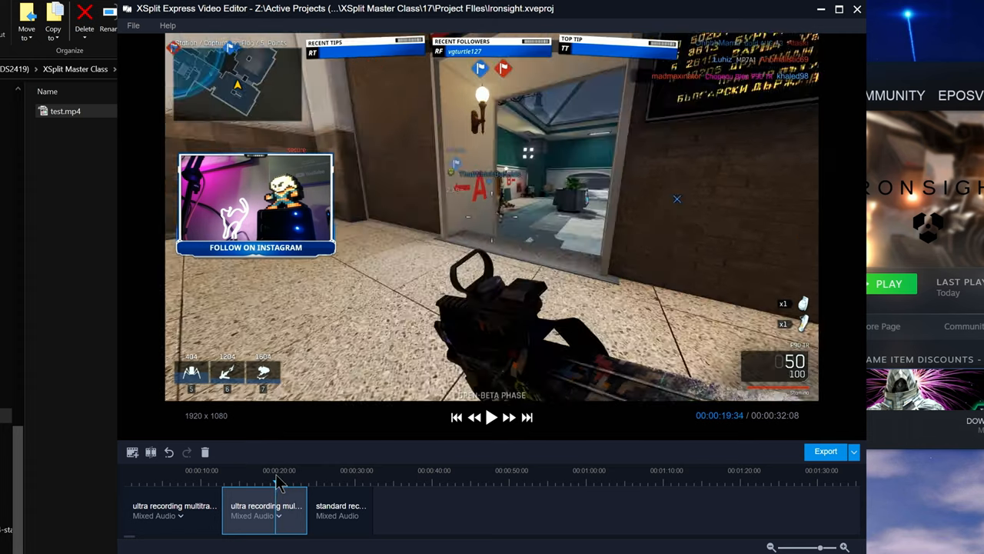
# Step: Set the first clip's audio track to Audio Input #0 and play it back to listen
pyautogui.rightClick(173, 507)
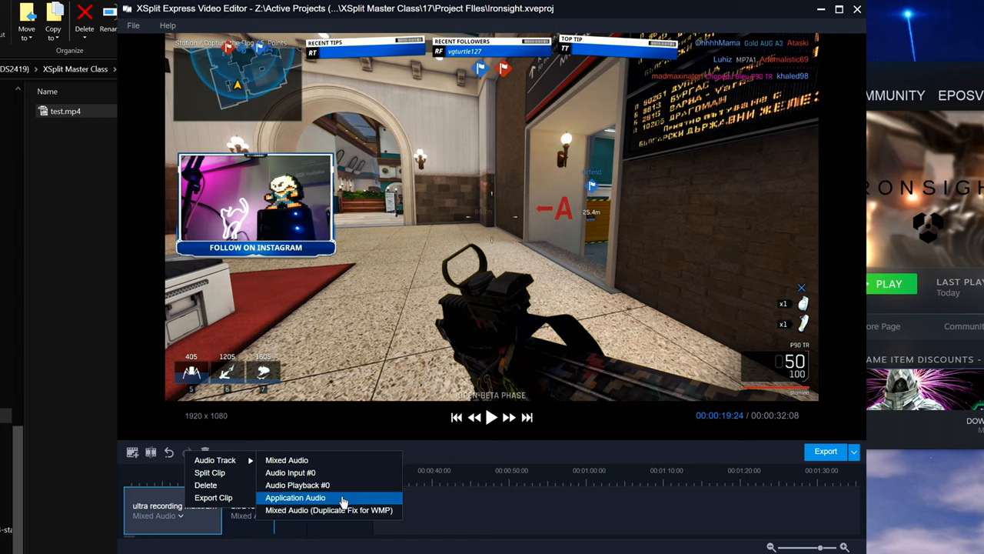
pyautogui.moveTo(329, 485)
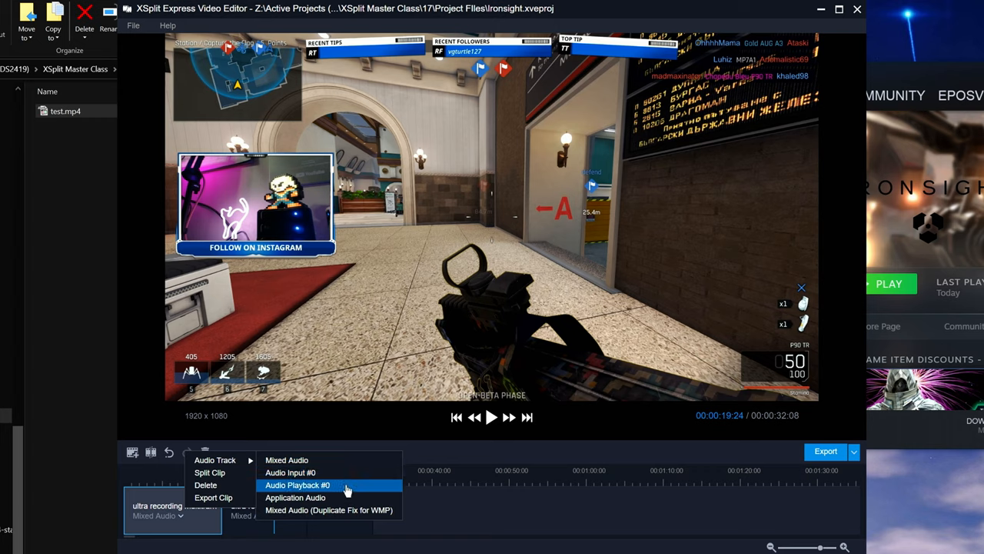
pyautogui.click(298, 484)
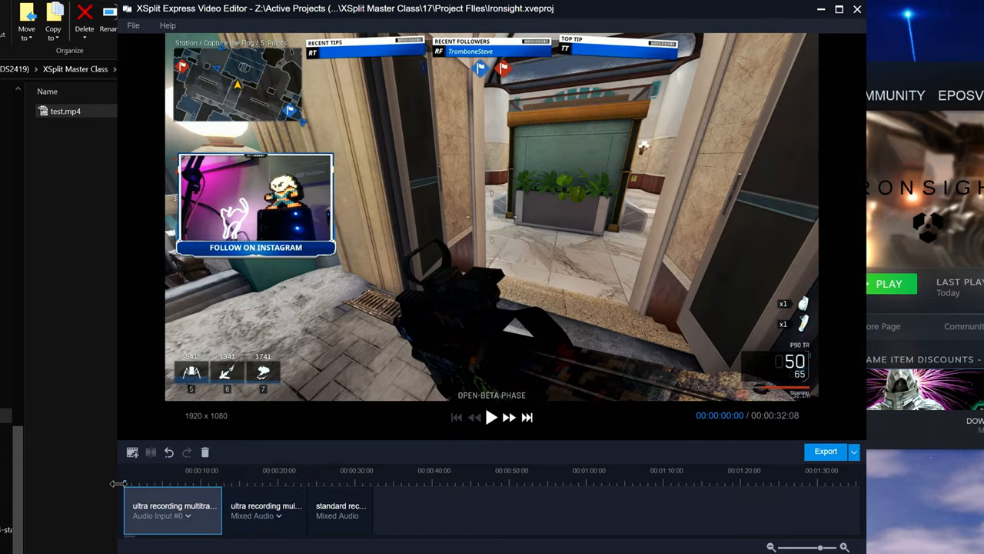
pyautogui.click(491, 417)
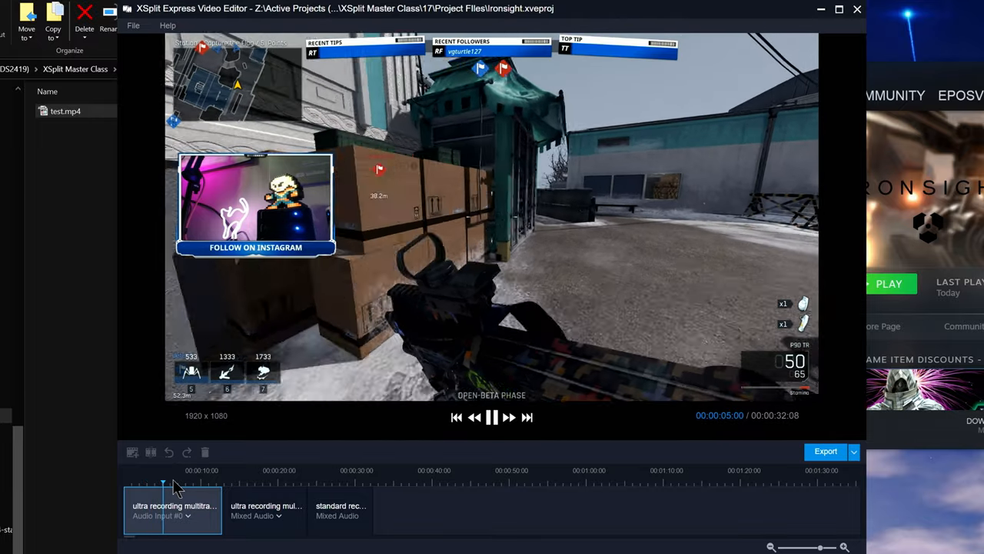
pyautogui.click(492, 416)
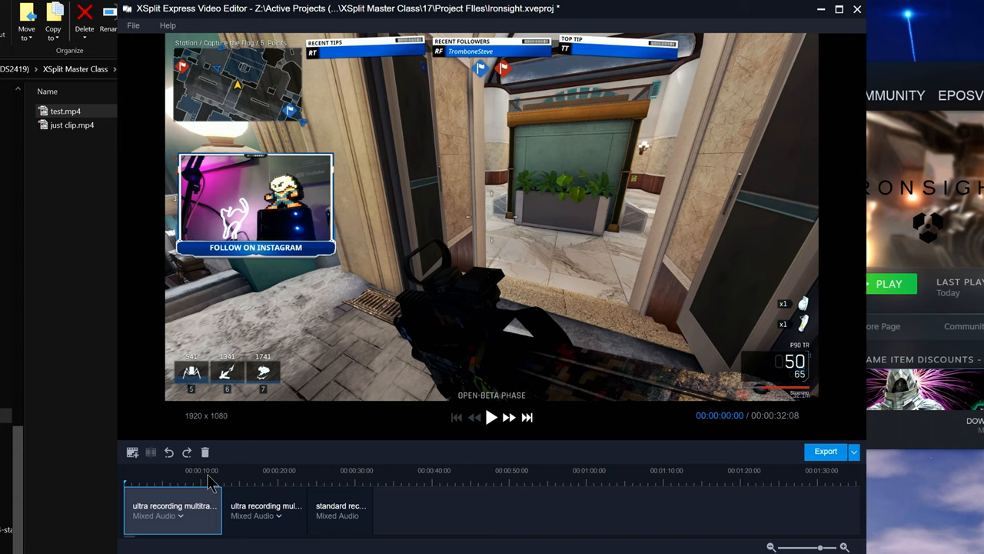
pyautogui.moveTo(565, 428)
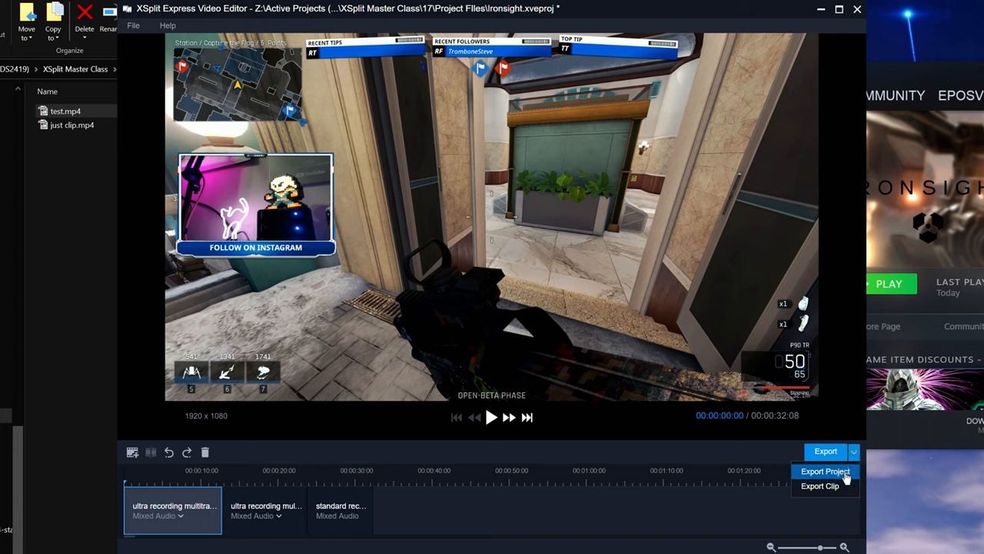
pyautogui.moveTo(819, 485)
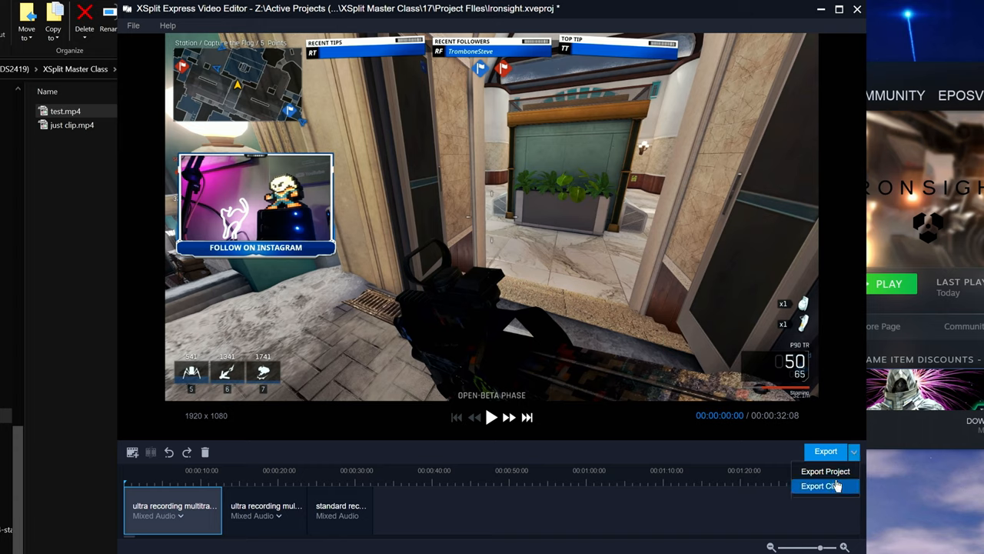
pyautogui.moveTo(701, 472)
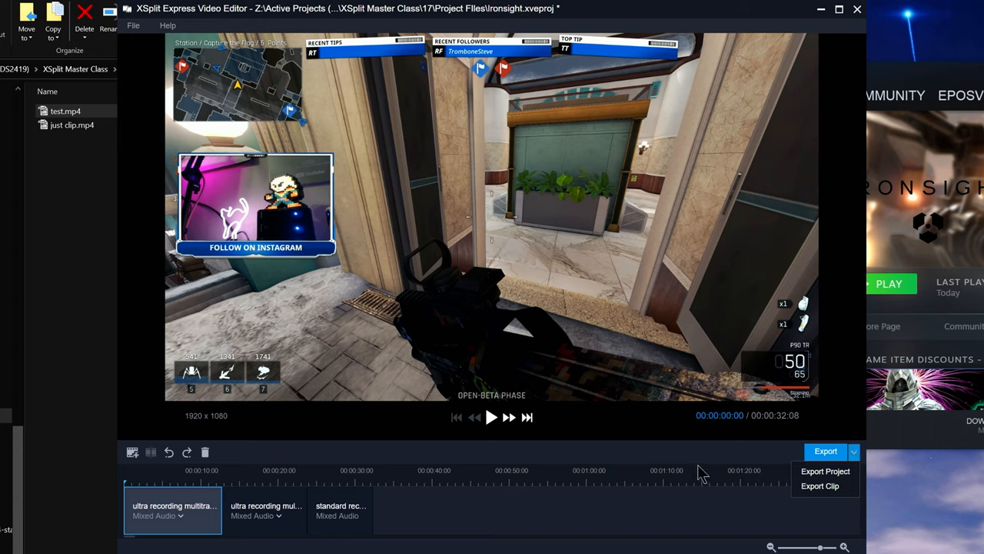
pyautogui.rightClick(265, 508)
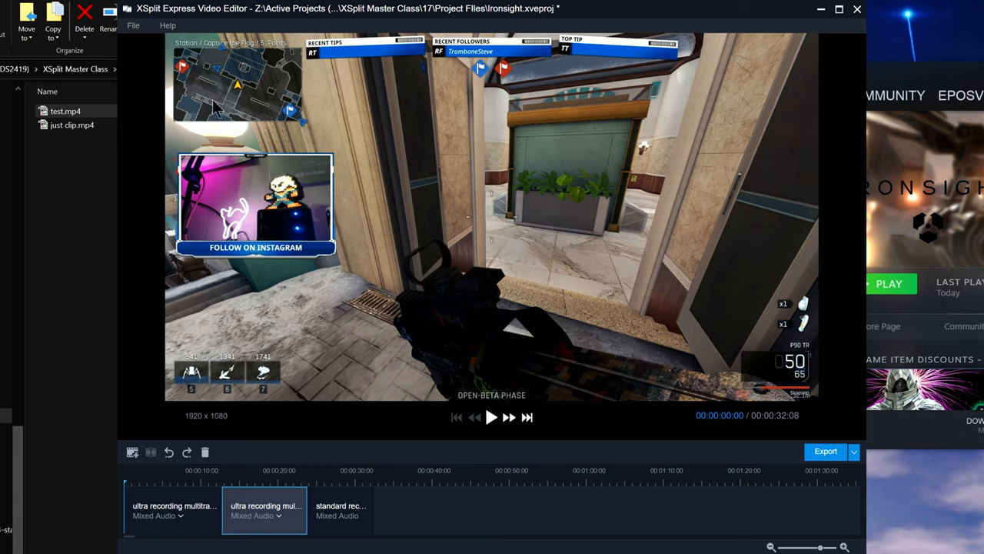
pyautogui.moveTo(533, 186)
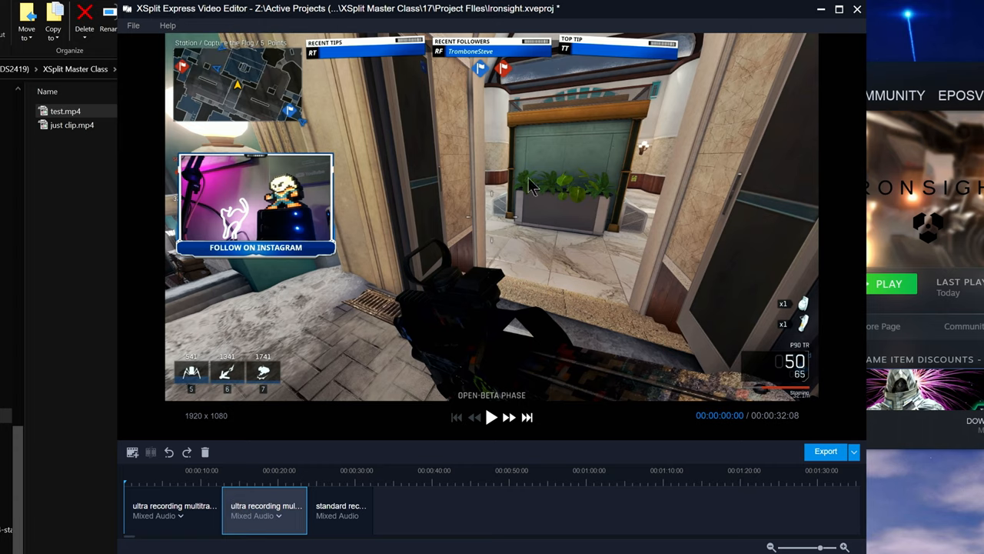
pyautogui.click(526, 416)
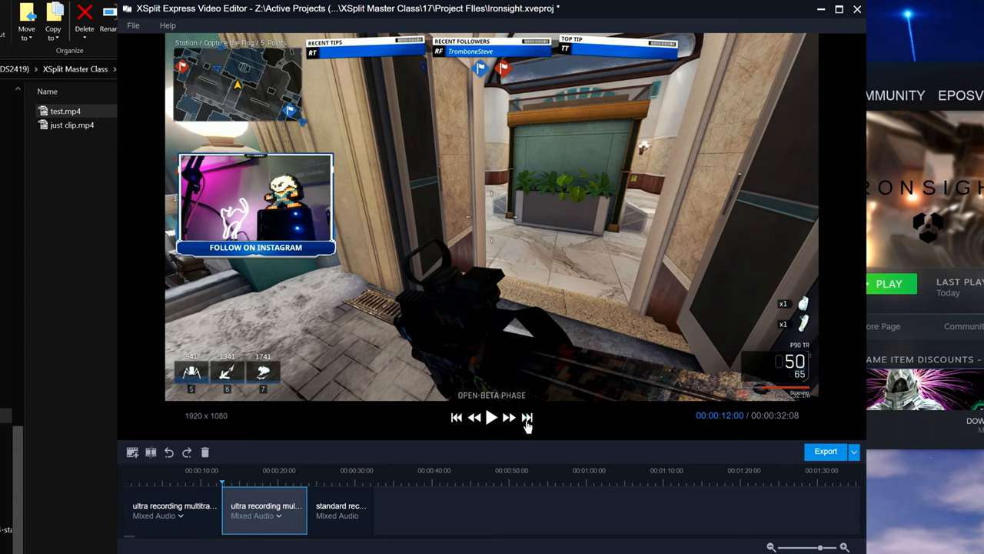
pyautogui.click(509, 417)
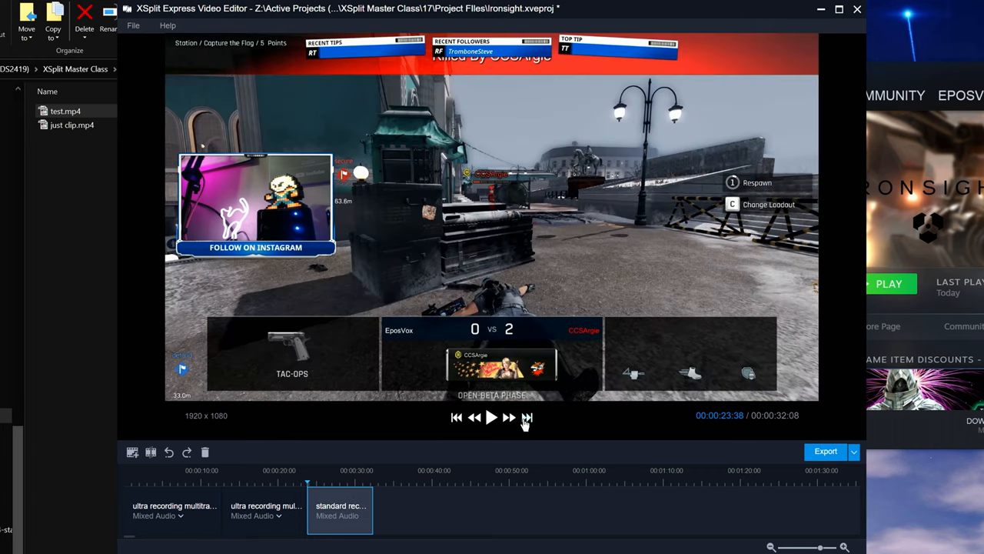